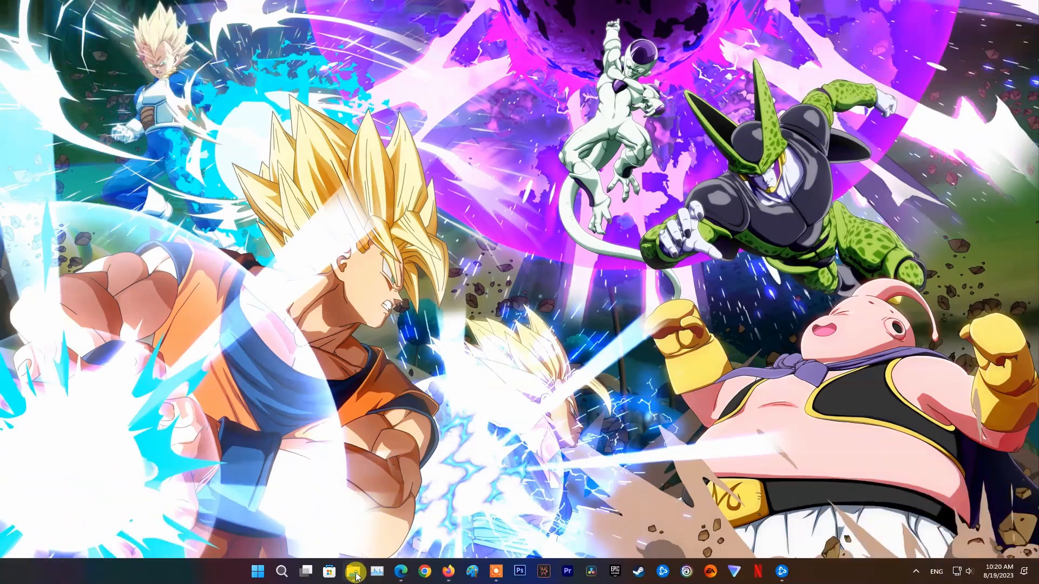
Open File Explorer and bring up the context menu for the ESD-USB (G:) drive.
click(354, 571)
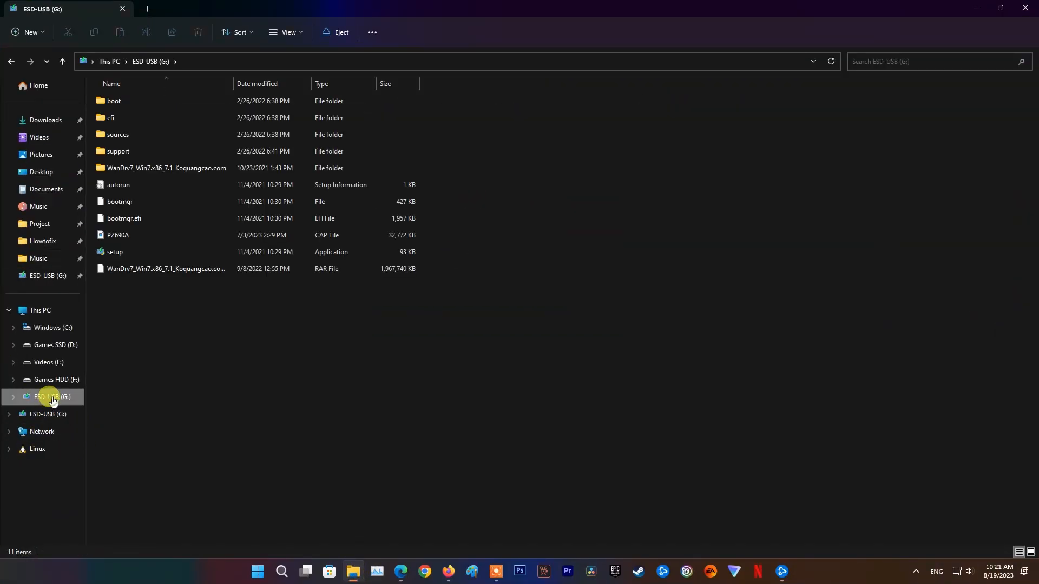
right_click(48, 401)
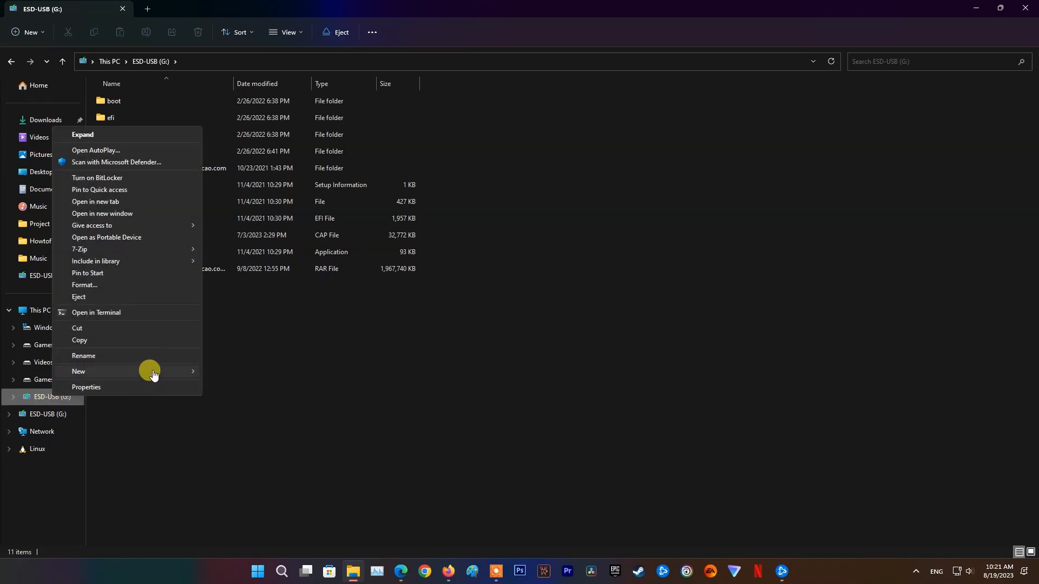
mouse_move(98, 288)
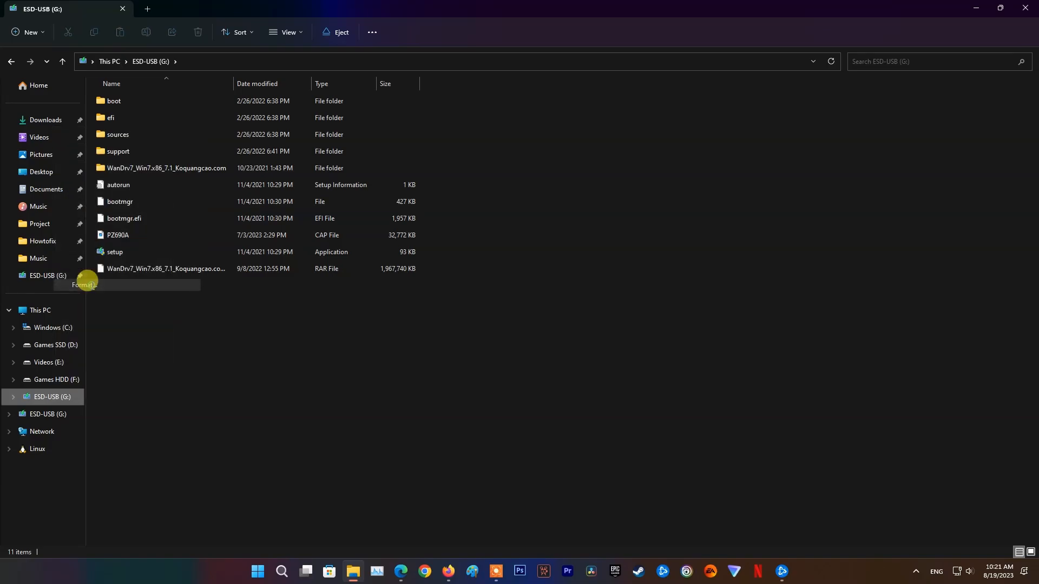
Format ESD-USB (G:) as FAT32, confirm the erase warning, and close the Format window.
click(84, 284)
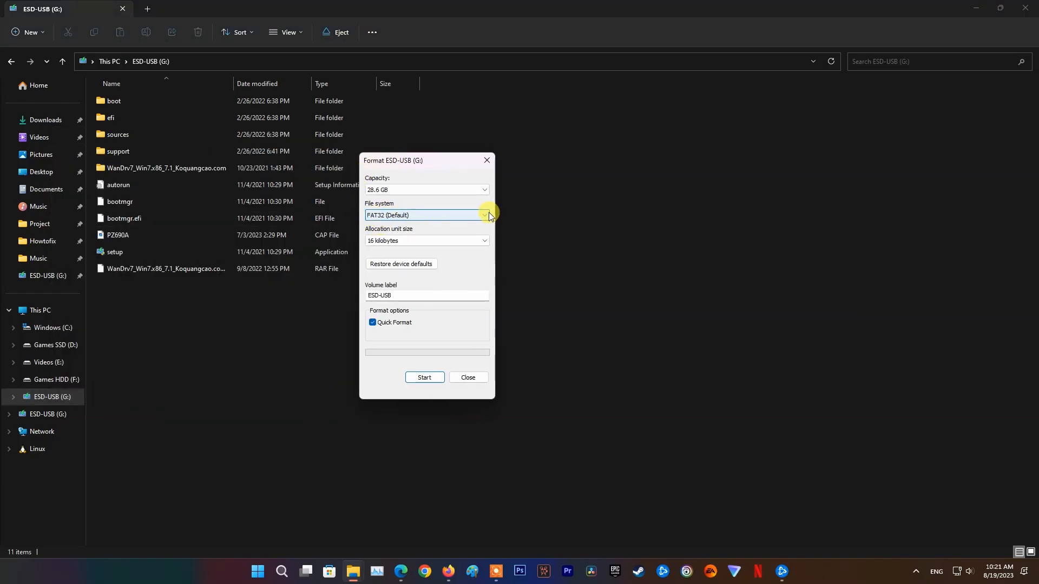
click(485, 215)
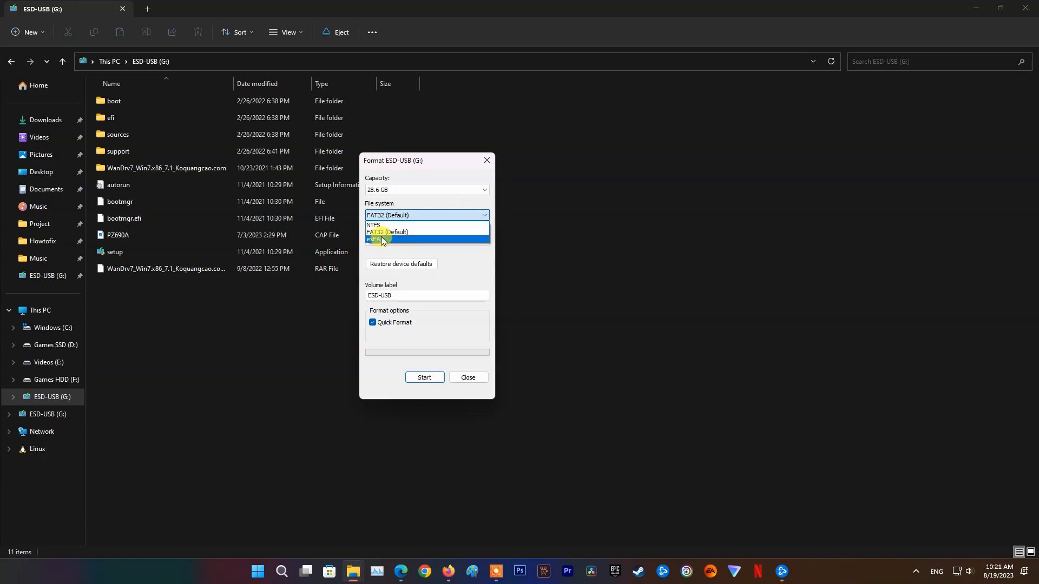
click(387, 233)
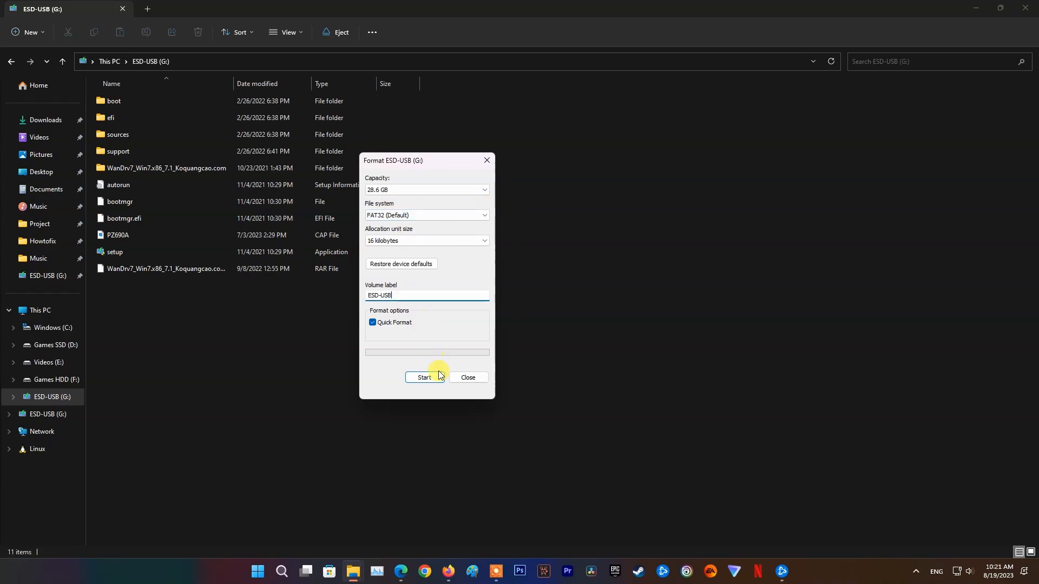
click(423, 378)
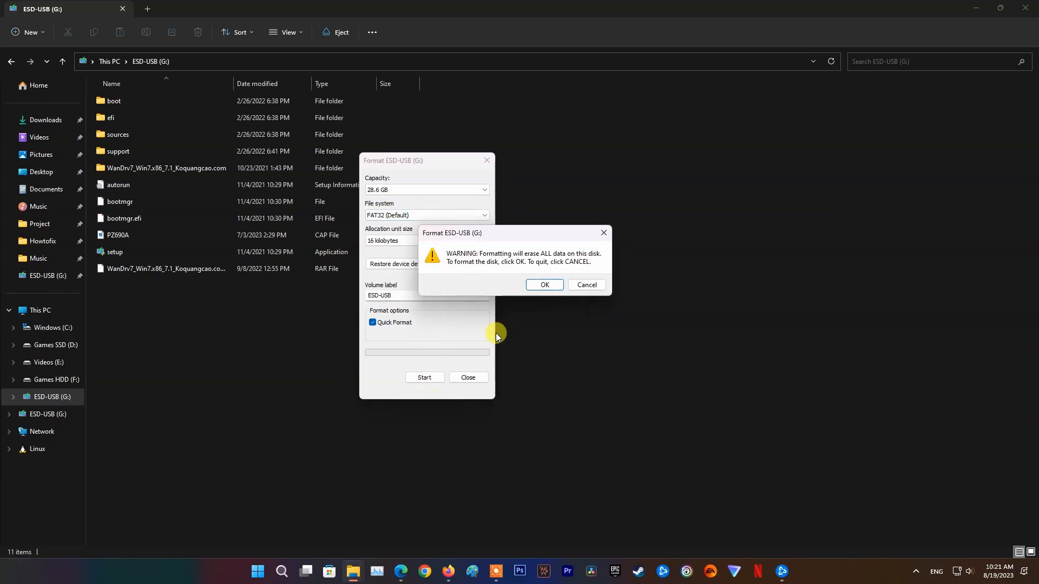
click(543, 285)
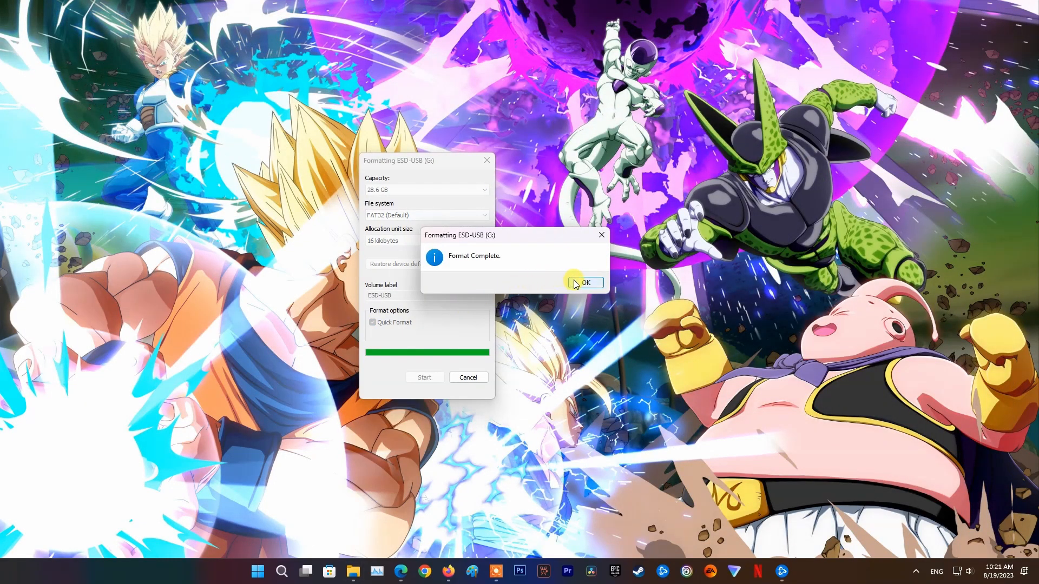
click(582, 283)
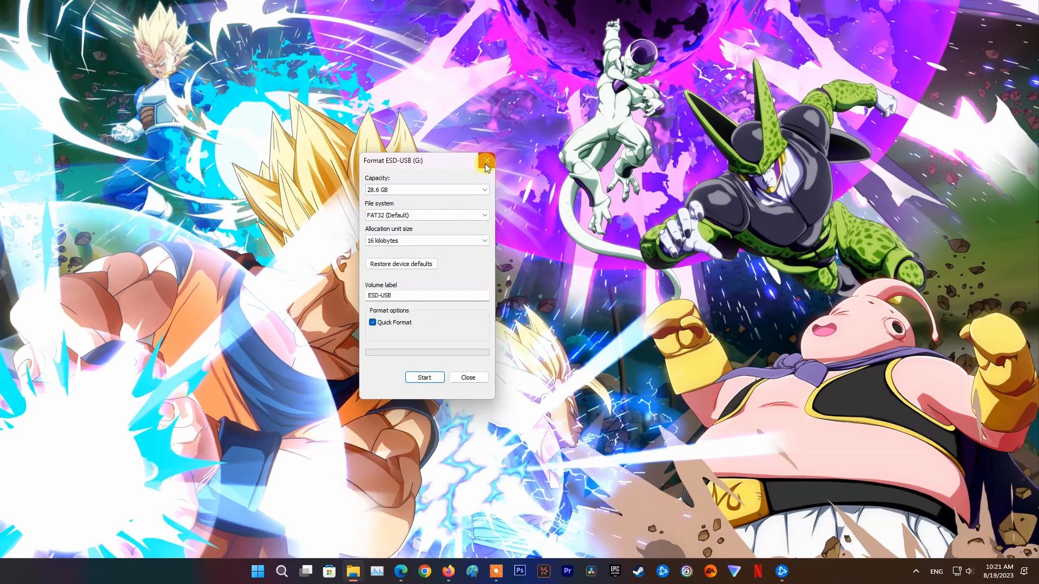
click(485, 161)
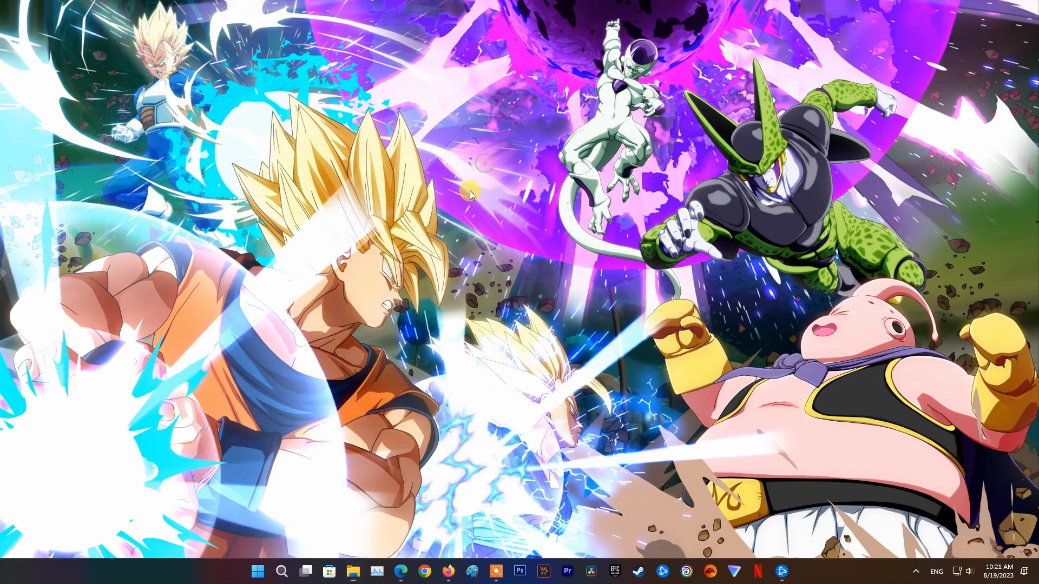
Confirm ESD-USB (G:) is empty and its Properties show FAT32 with 28.6 GB free.
click(352, 572)
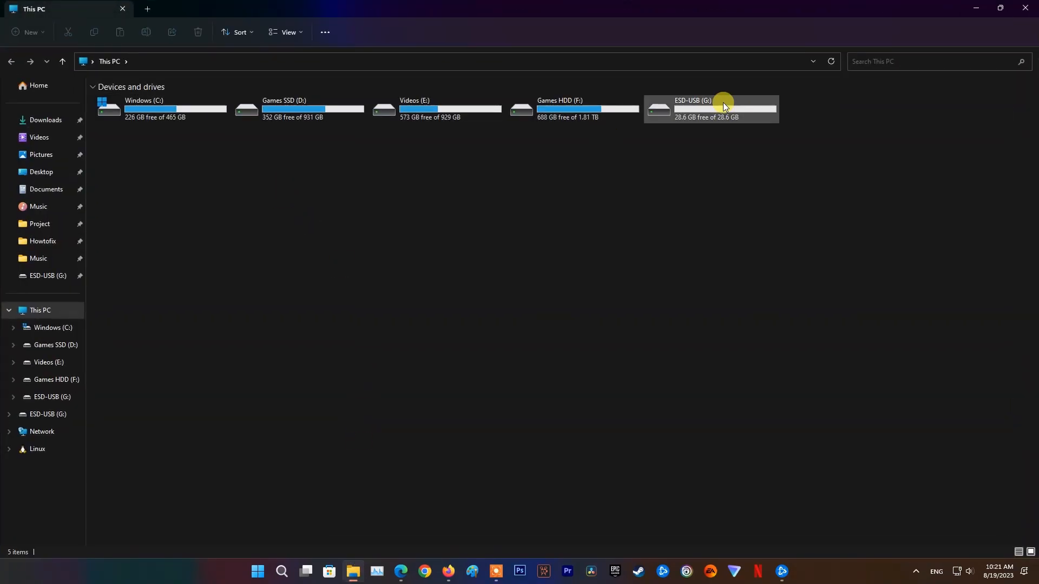
double_click(724, 109)
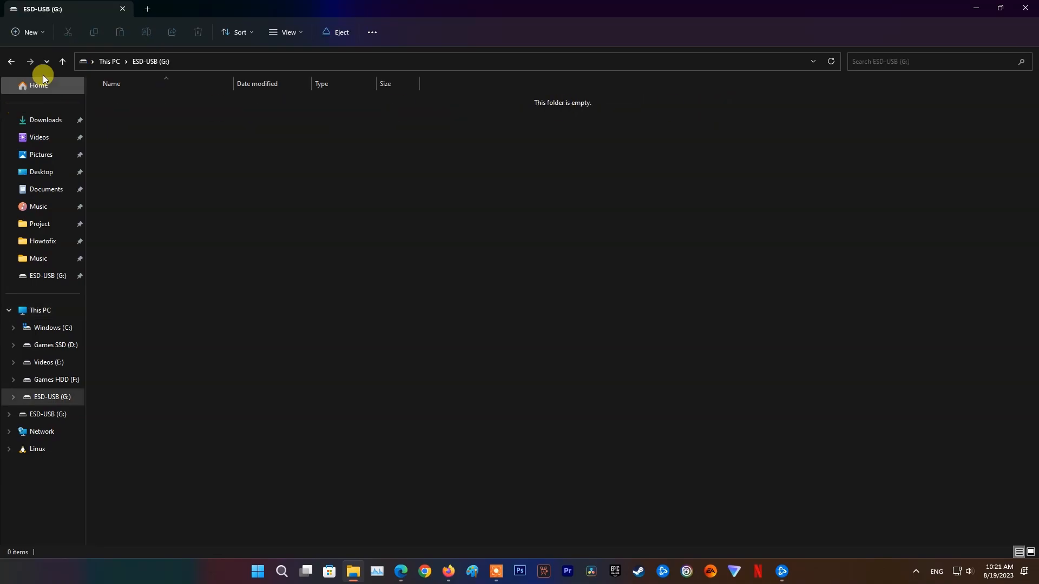
right_click(711, 106)
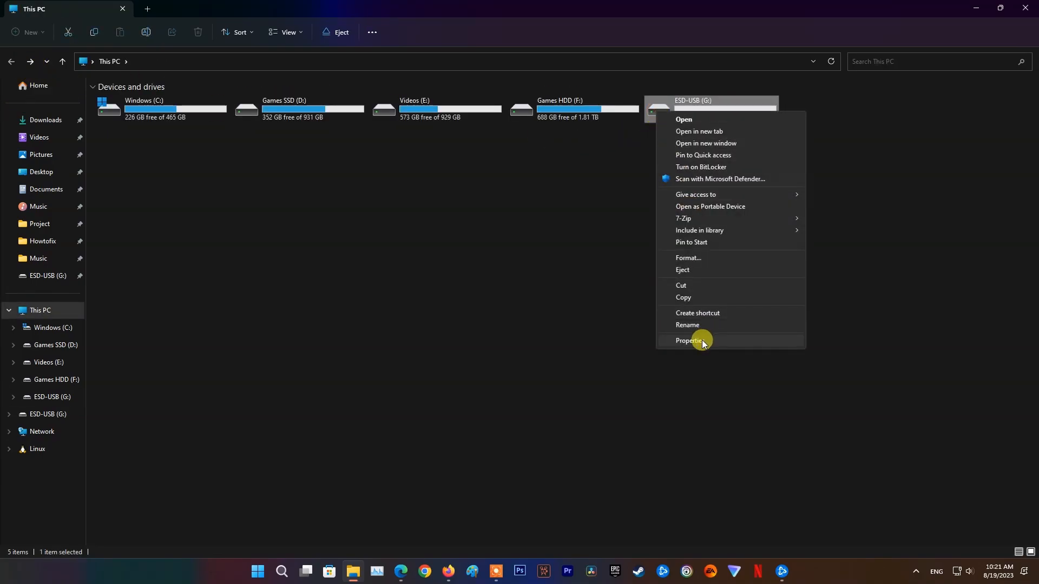
click(687, 341)
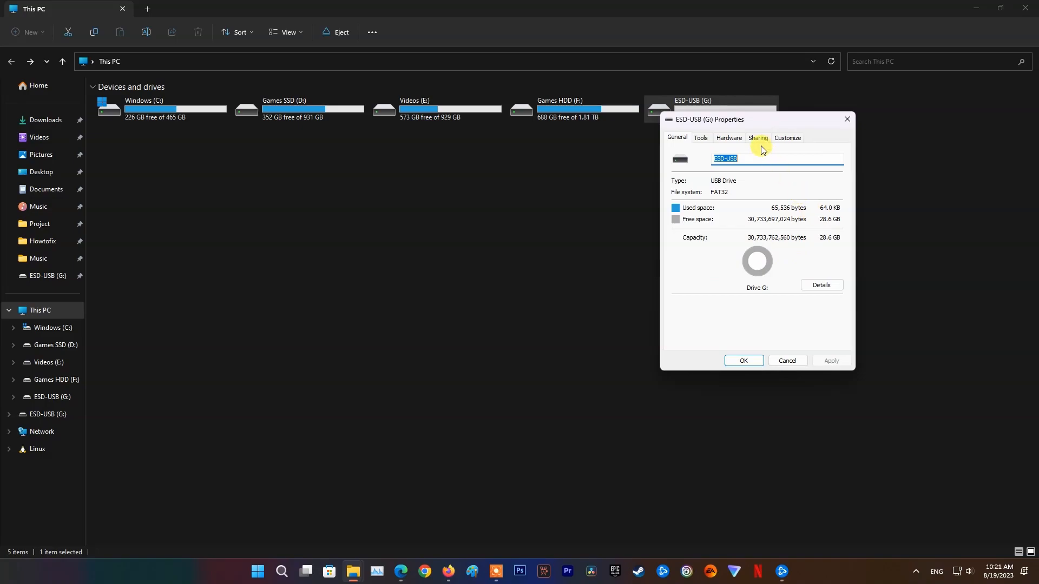
mouse_move(788, 139)
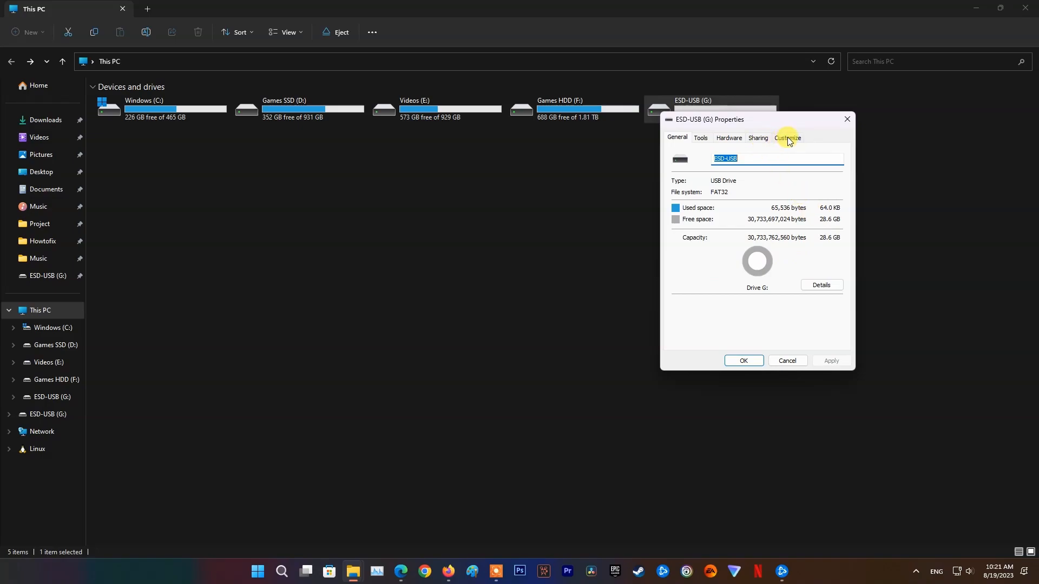
mouse_move(717, 194)
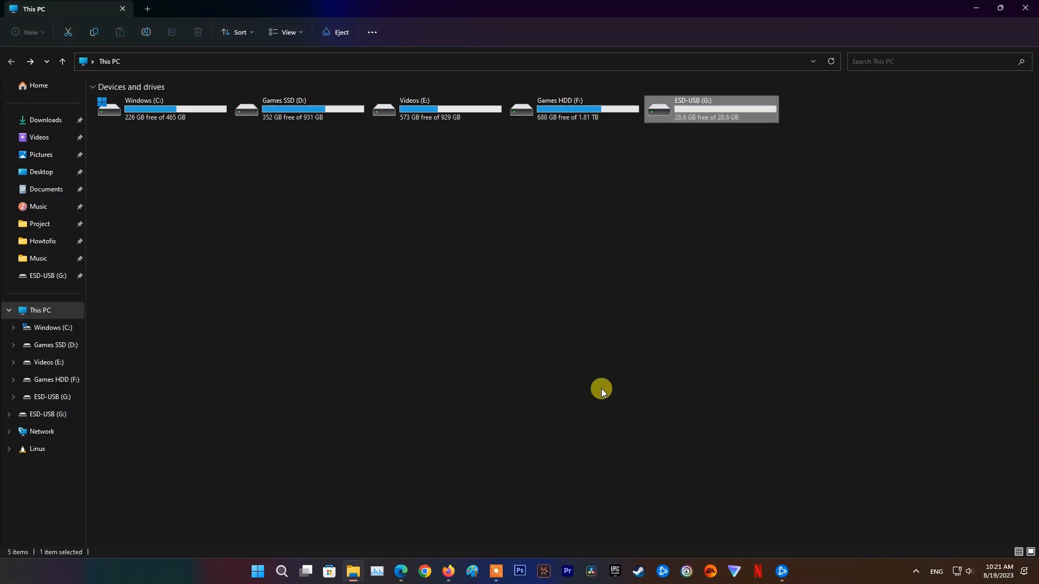
mouse_move(411, 563)
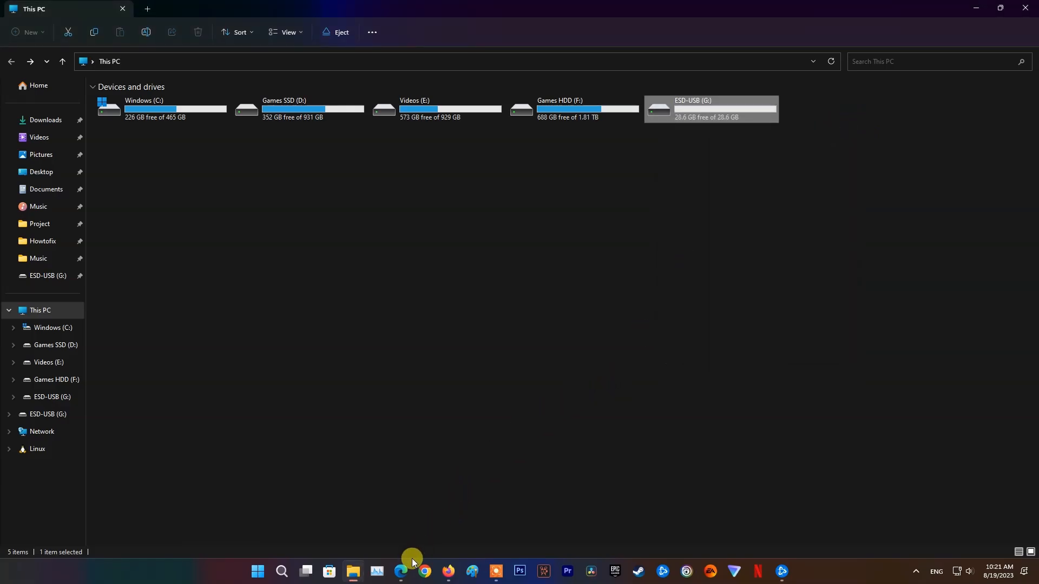
Download PS4UPDATE.PUP from the 'PS4 console reinstallation file' link on PlayStation's support page.
click(399, 575)
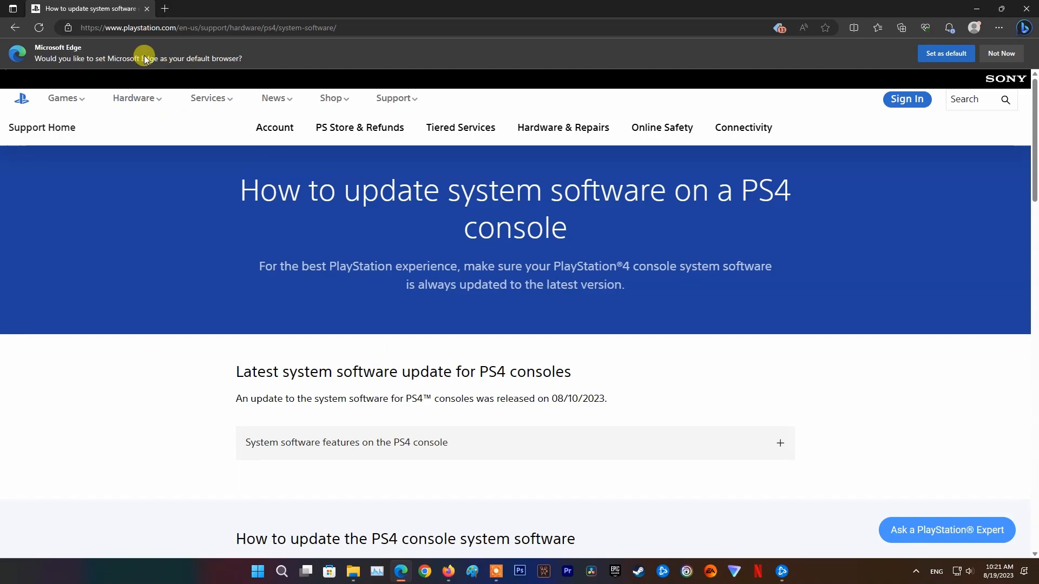
click(198, 27)
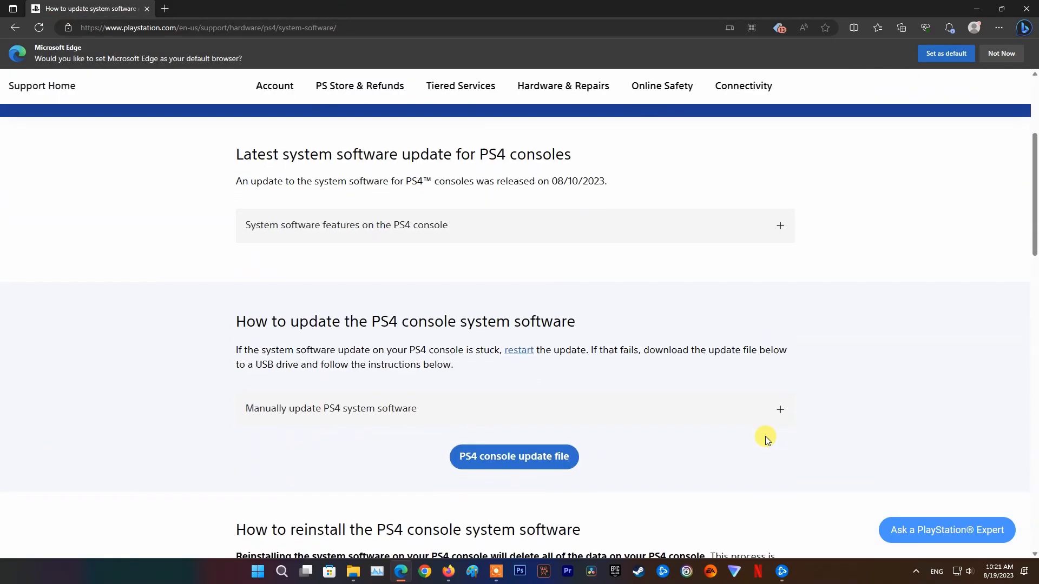
scroll(down, 3)
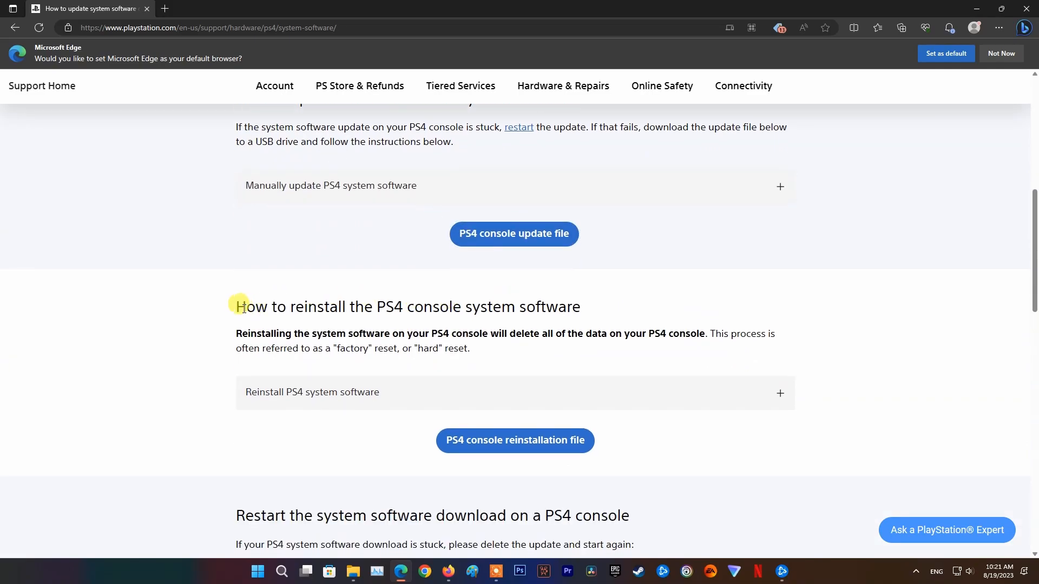
scroll(down, 3)
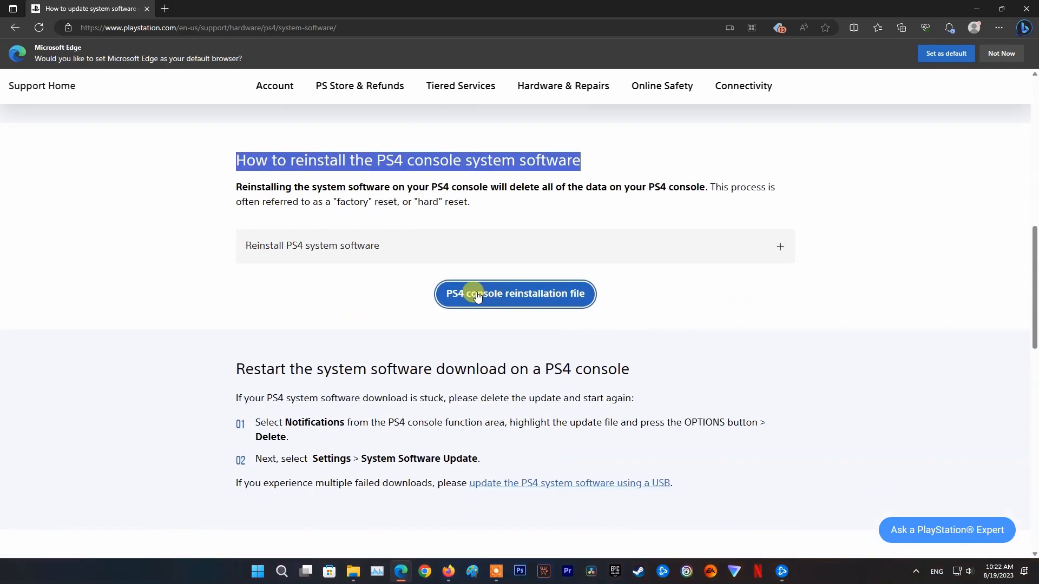
mouse_move(542, 298)
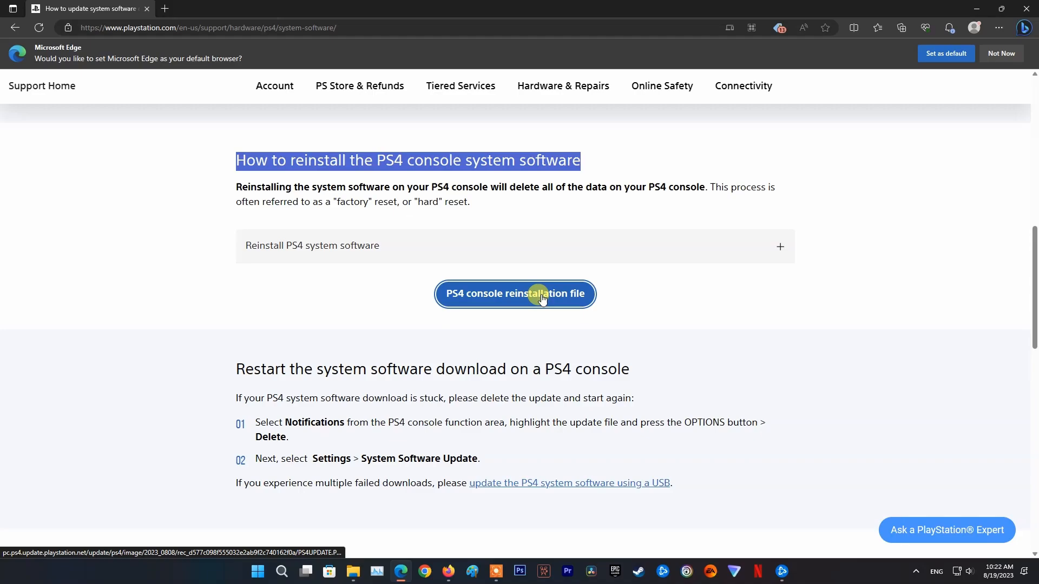
click(514, 294)
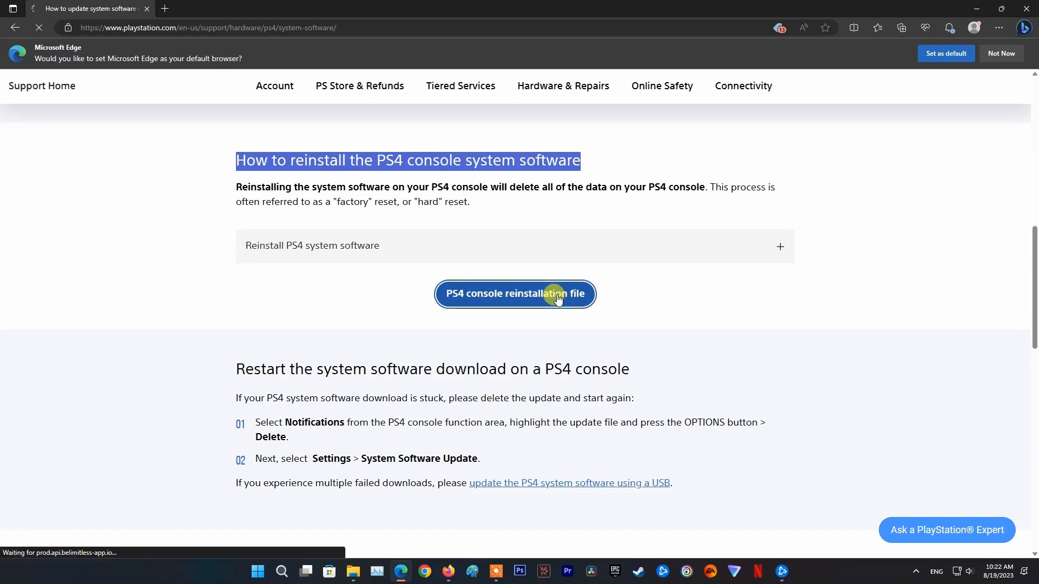
click(514, 293)
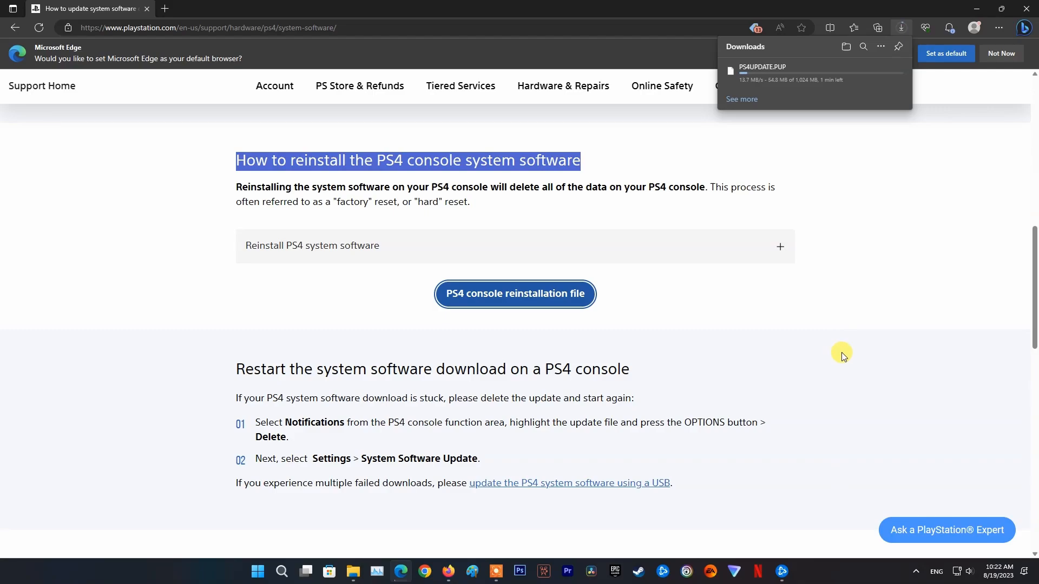
click(352, 571)
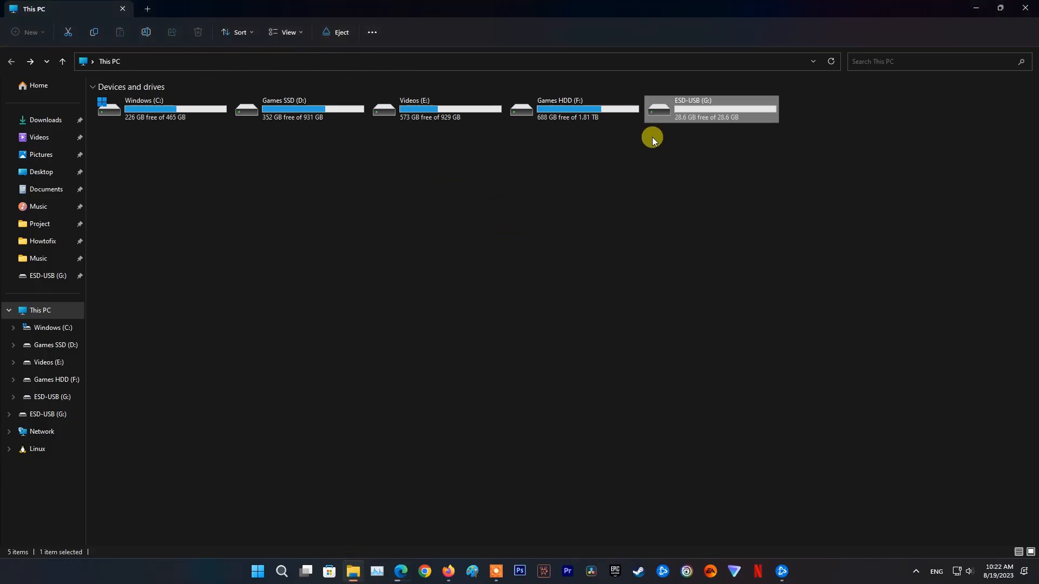
Create a PS4 folder with a new subfolder on ESD-USB (G:), then reveal PS4UPDATE.PUP in Downloads.
double_click(711, 109)
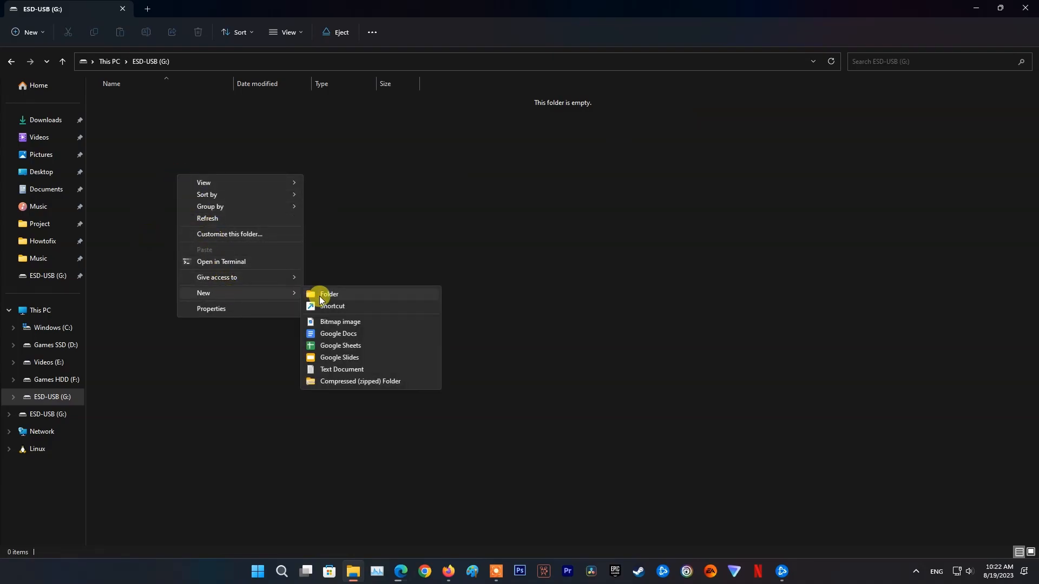
click(327, 295)
text(PS4)
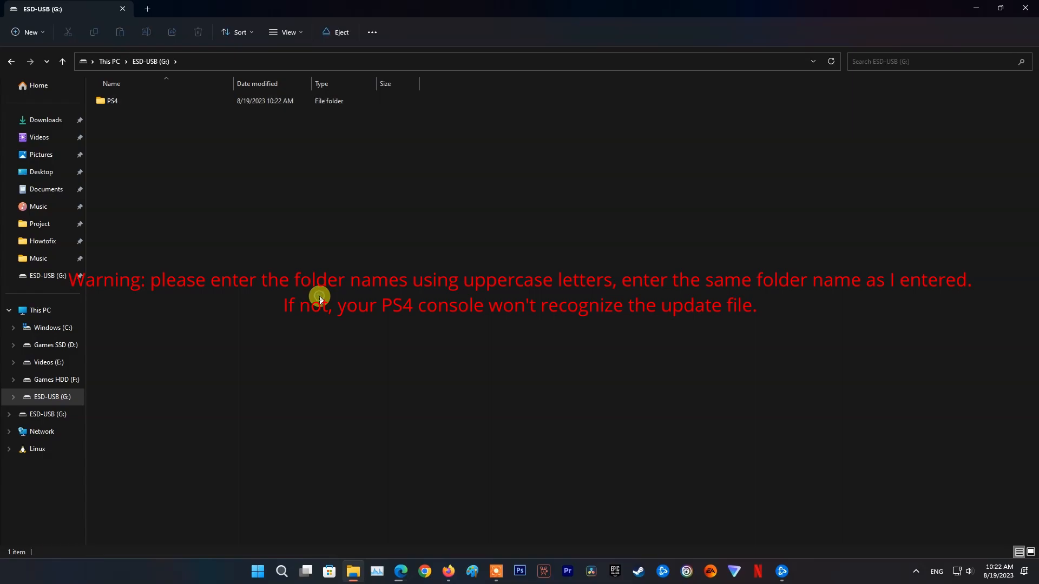
click(111, 101)
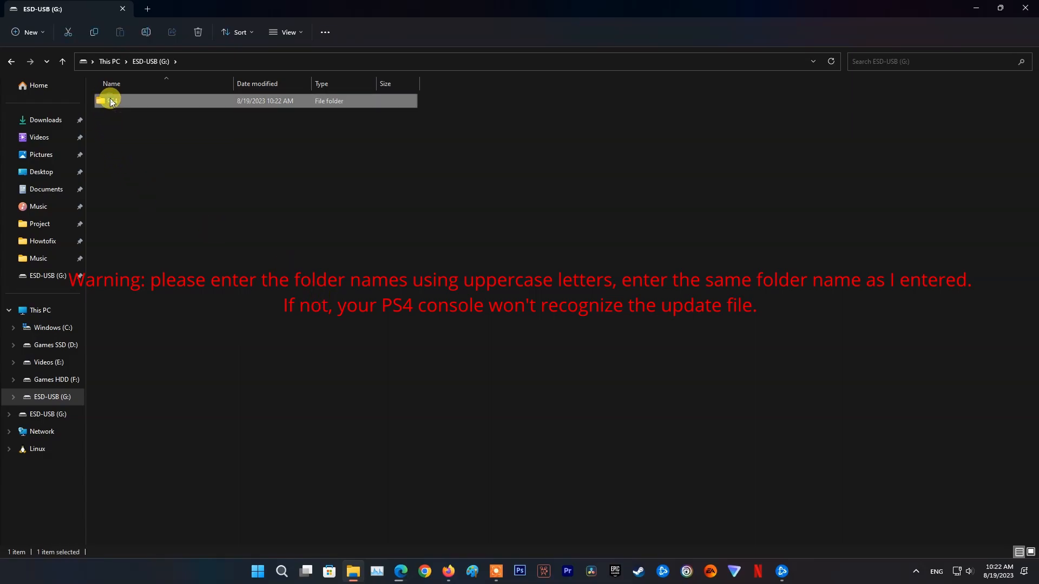
double_click(109, 101)
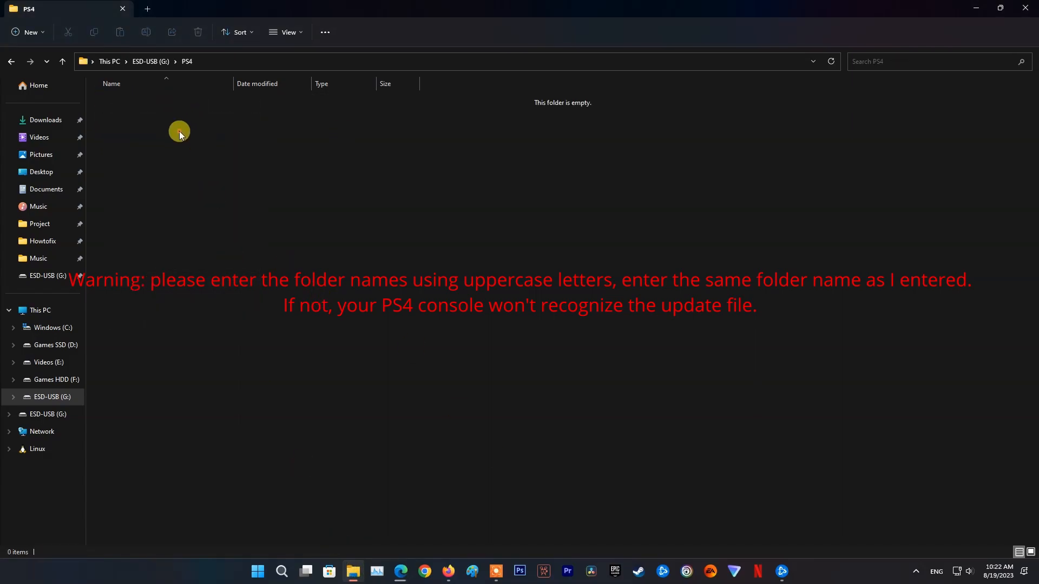
right_click(179, 130)
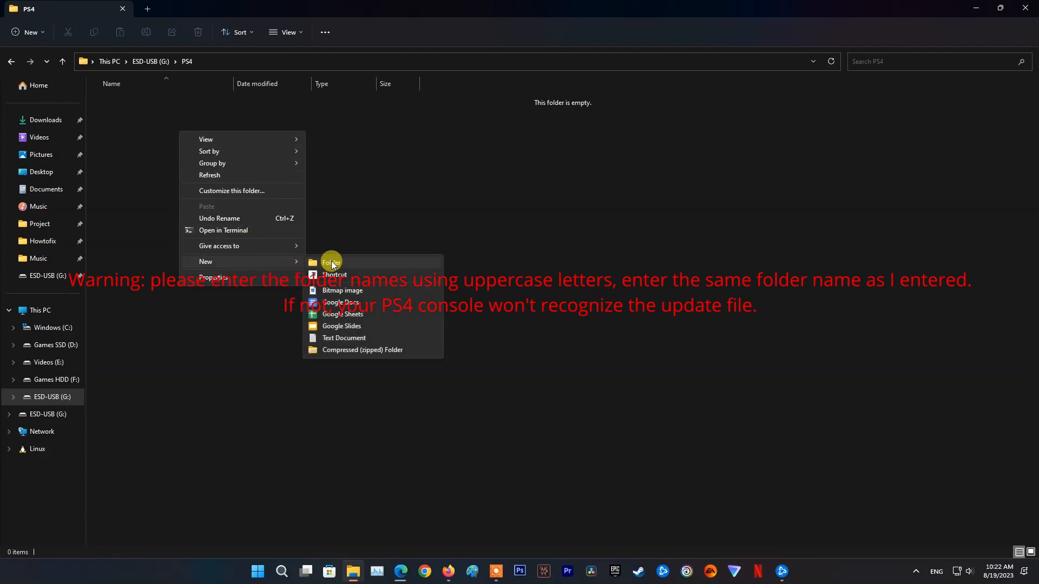
click(330, 263)
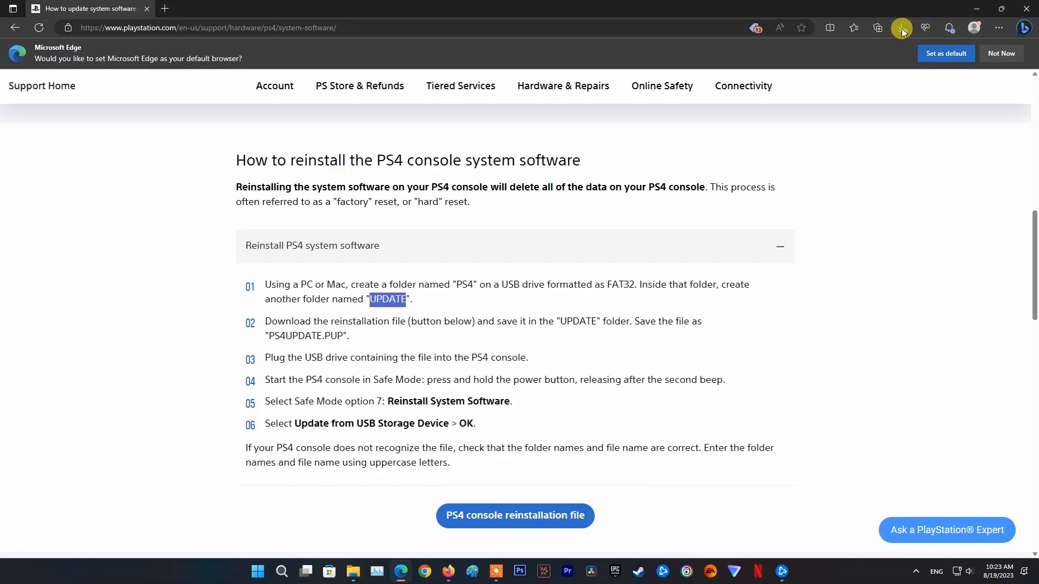
click(901, 27)
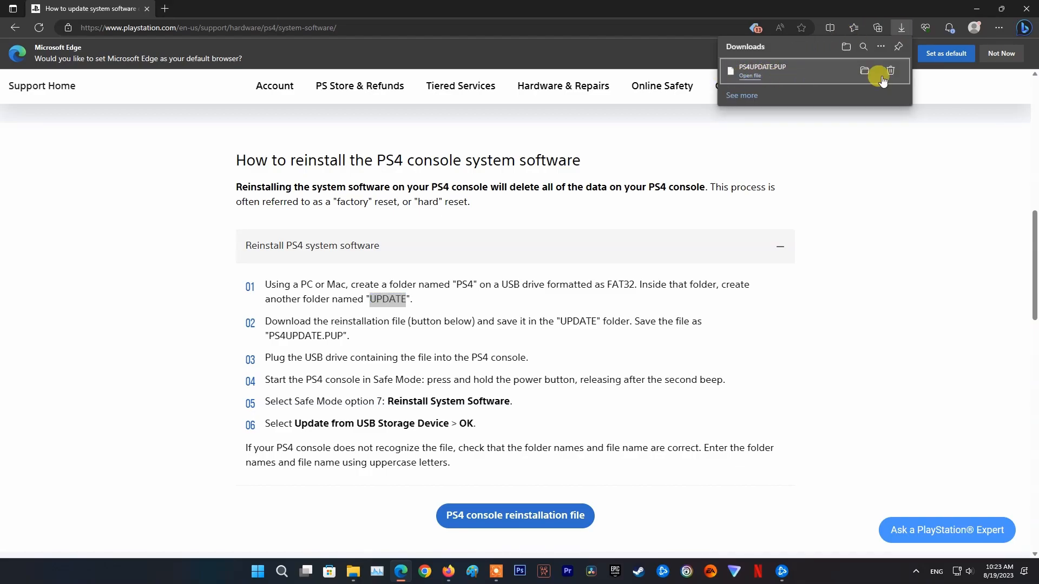
click(864, 72)
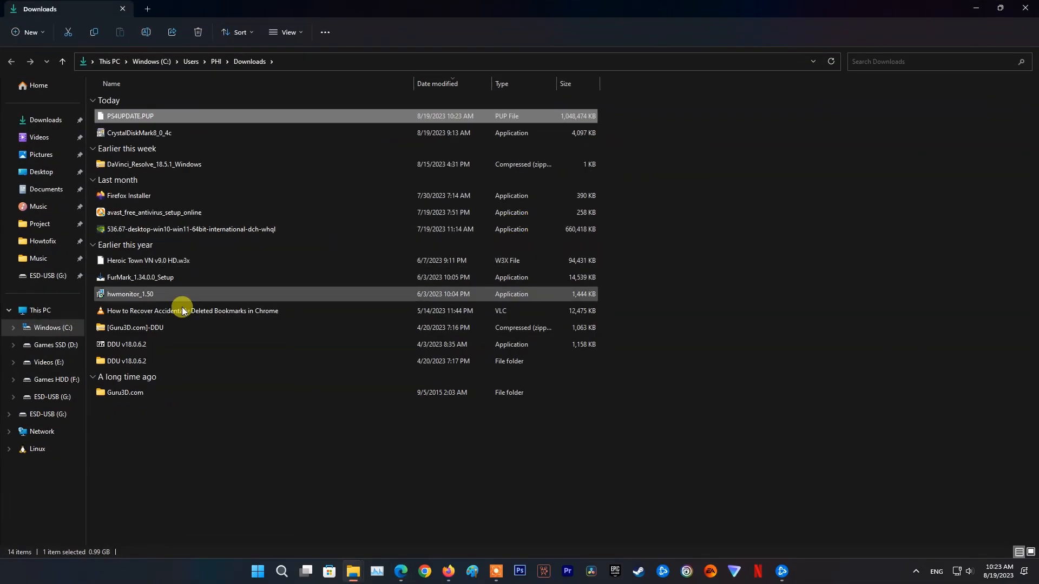
Copy PS4UPDATE.PUP from Downloads into ESD-USB (G:)\PS4\UPDATE.
right_click(130, 116)
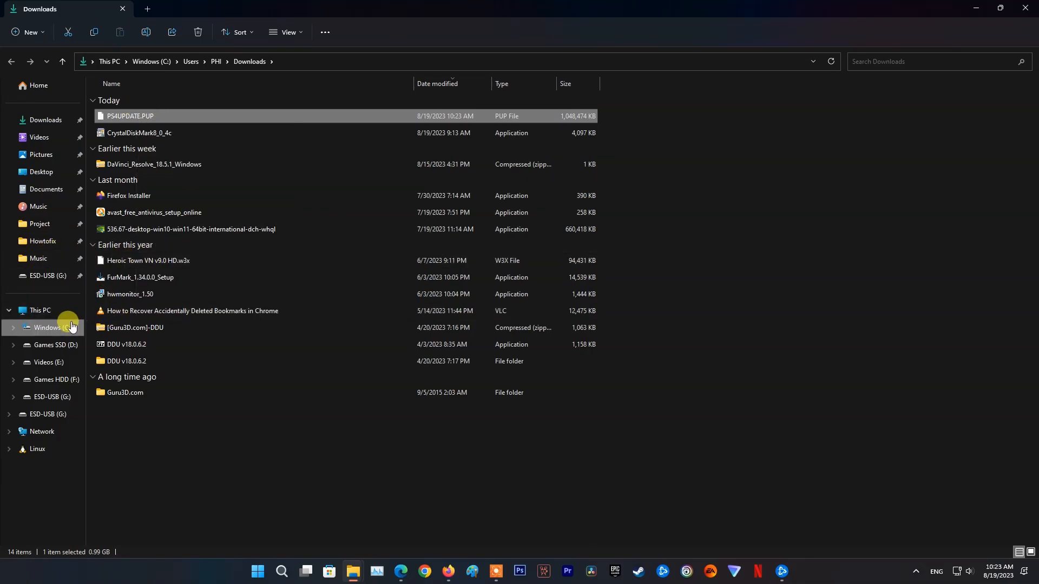
click(40, 310)
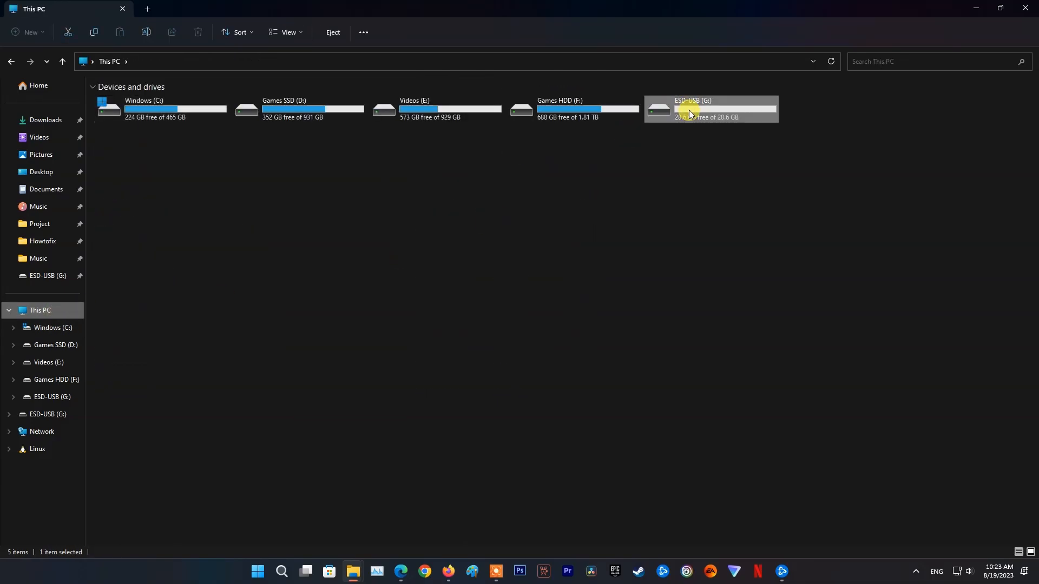
double_click(691, 109)
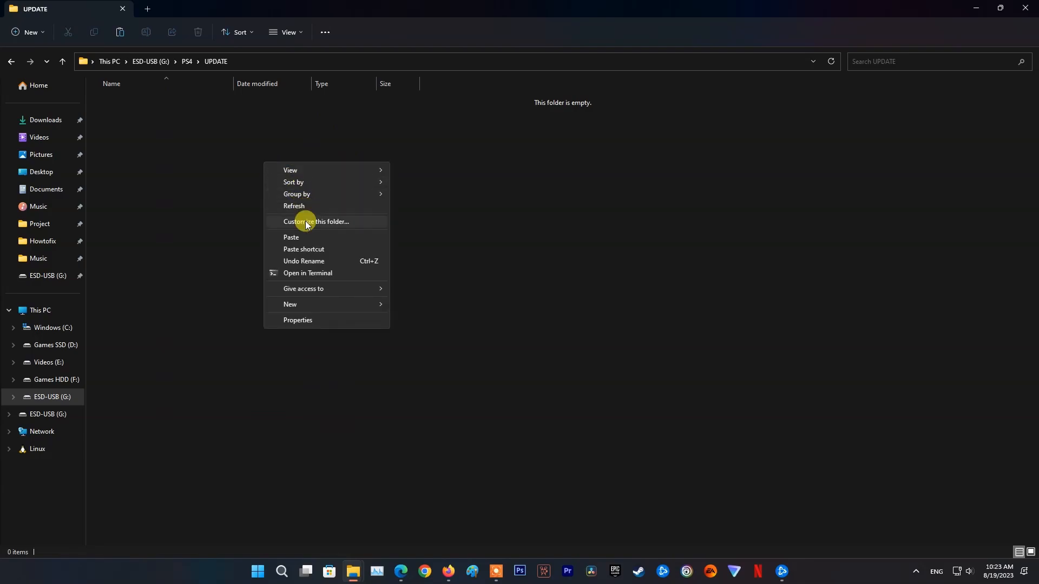
click(290, 237)
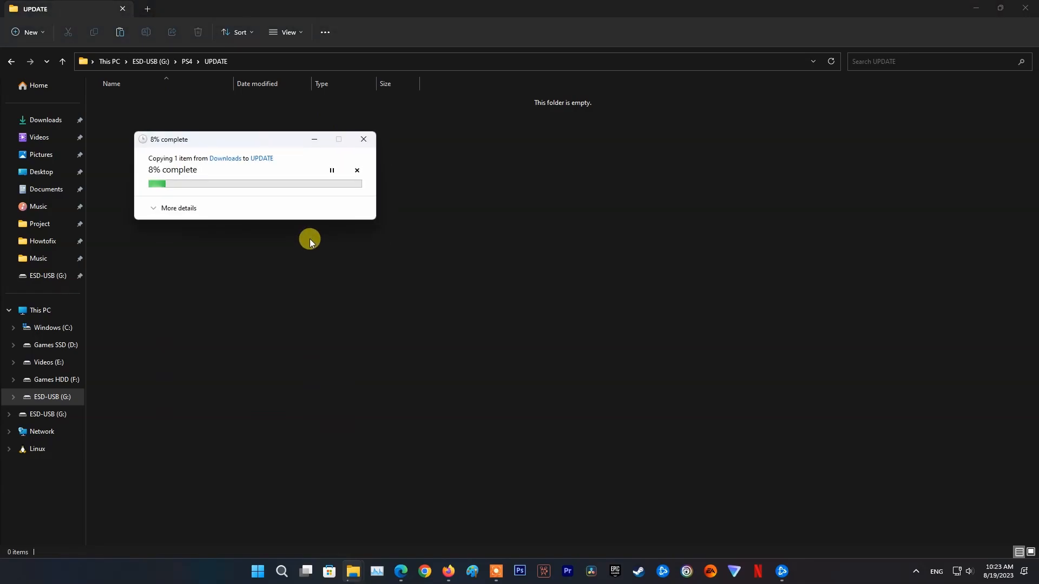